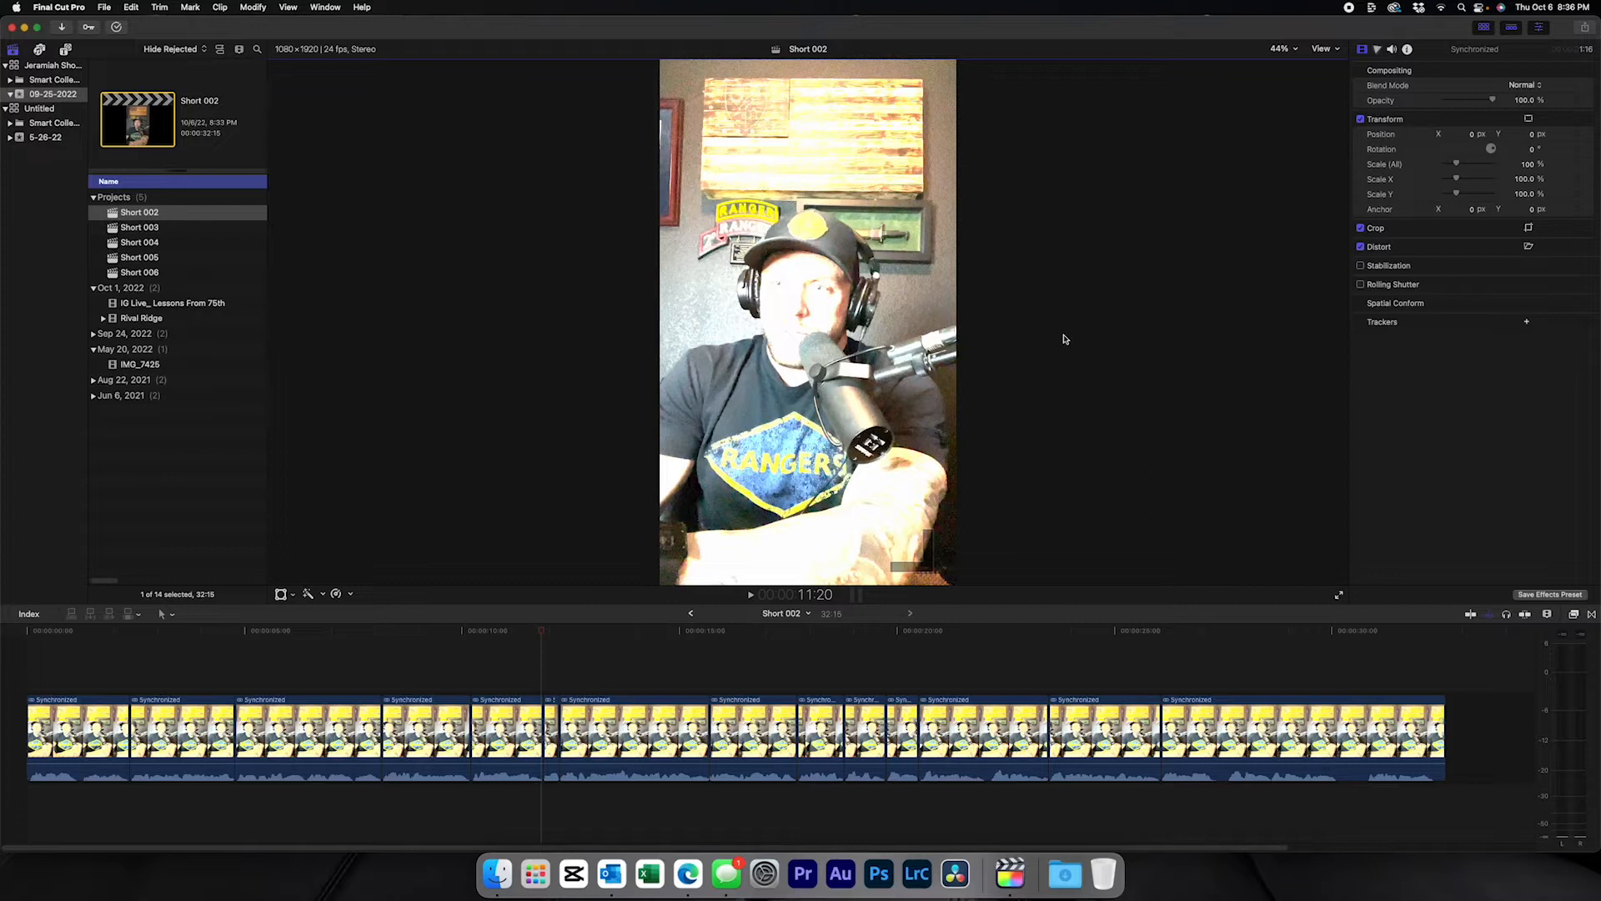
mouse_move(572, 499)
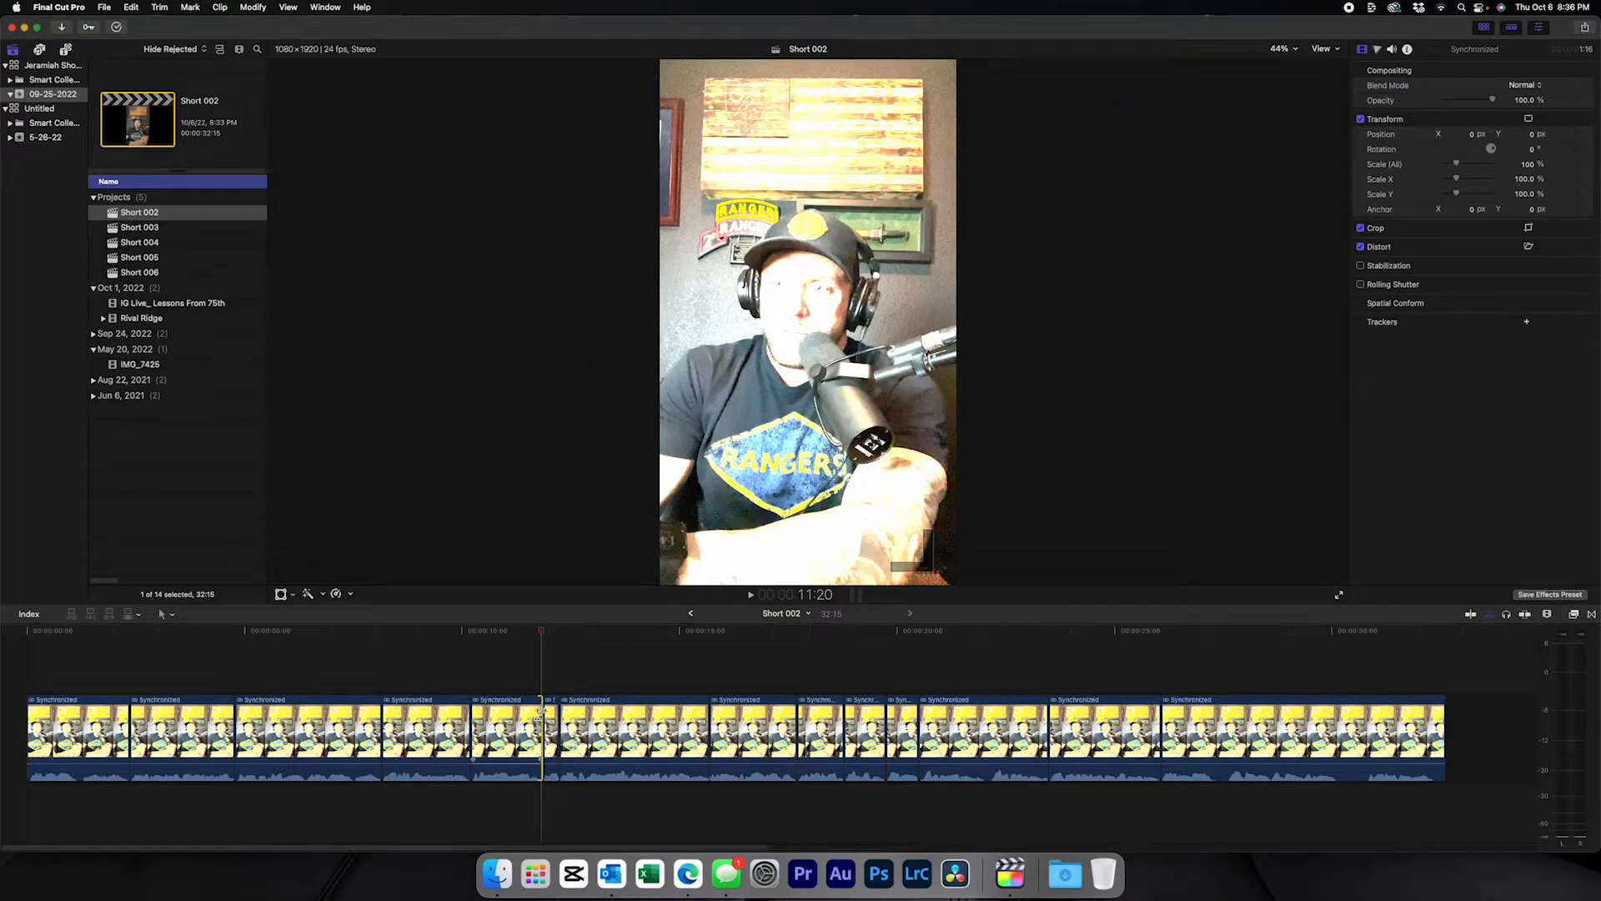
Select the washed-out Short 002 clip at about 00:00:10 in the timeline.
click(500, 730)
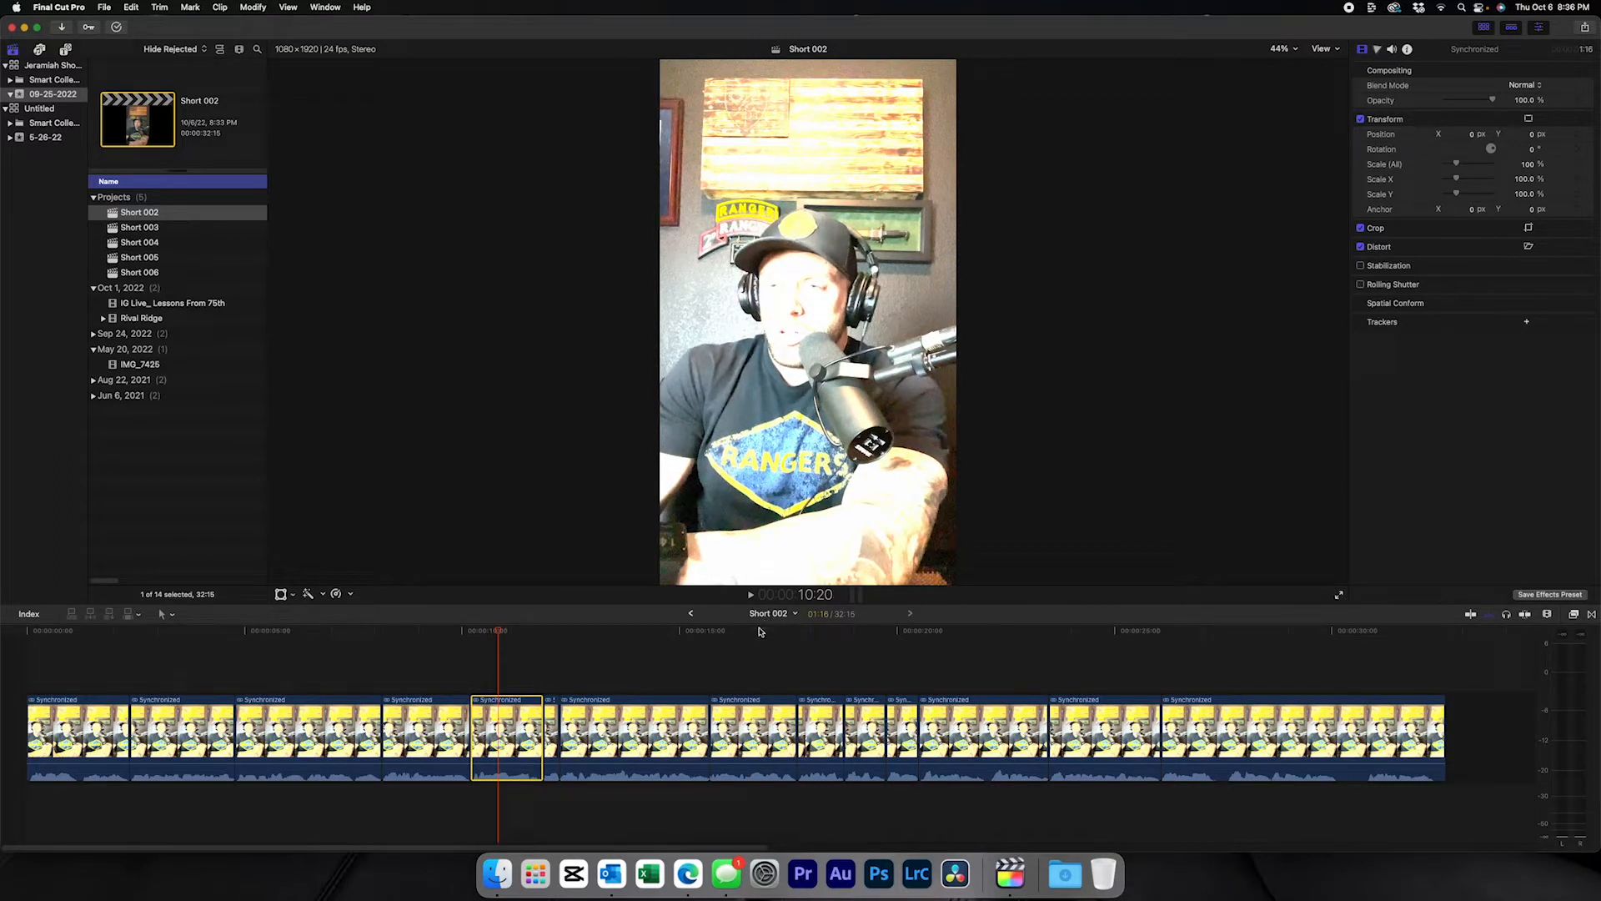
mouse_move(511, 654)
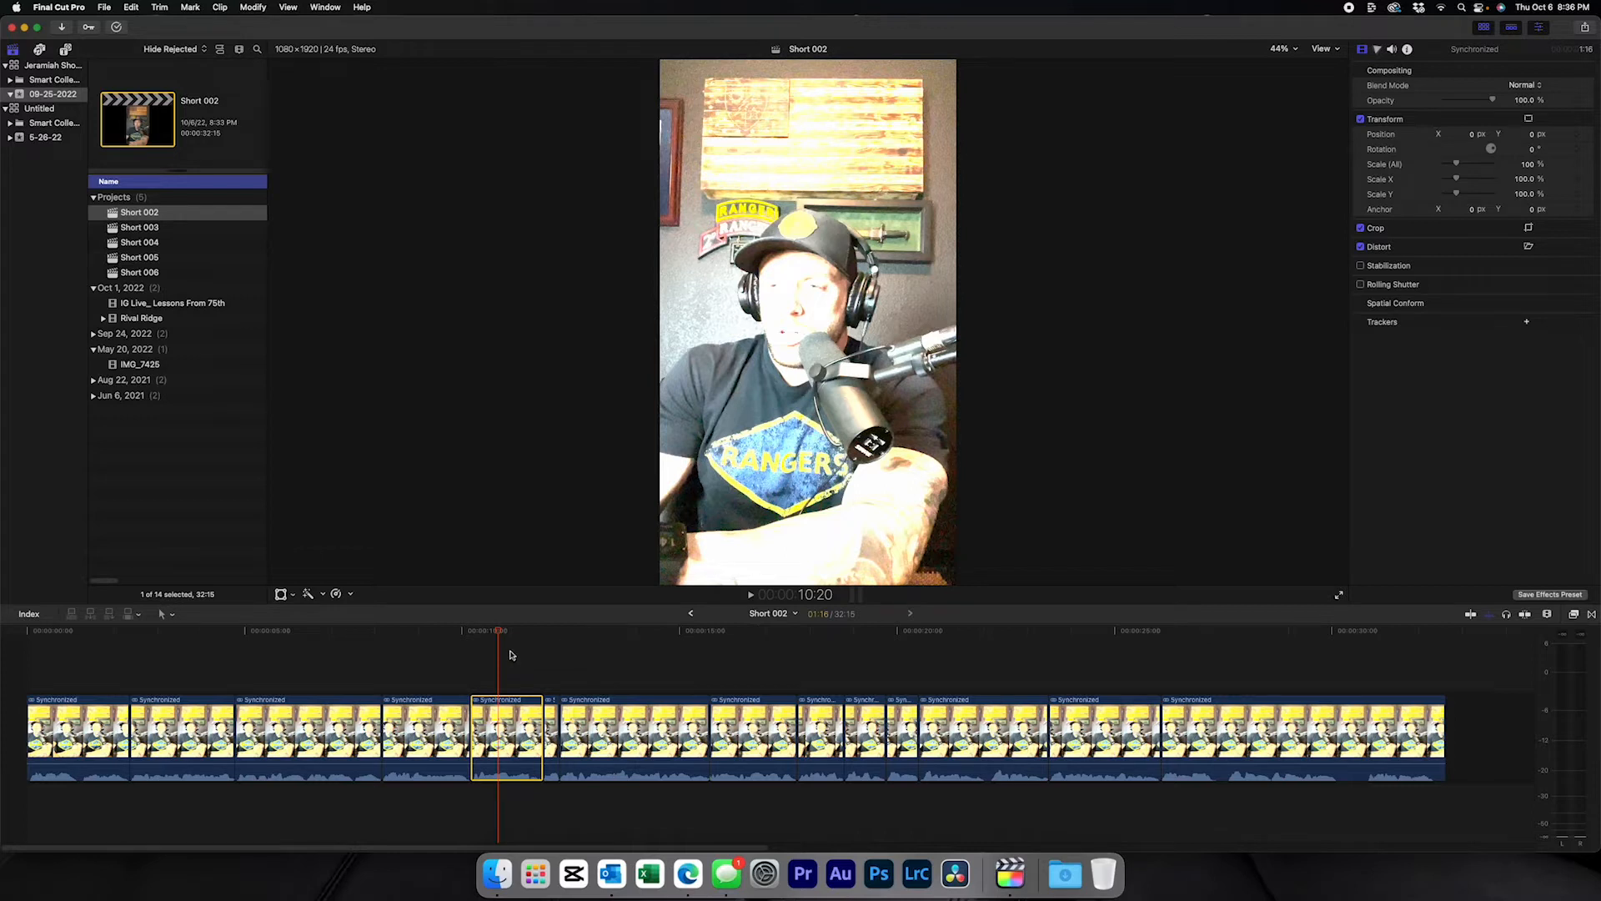
mouse_move(396, 664)
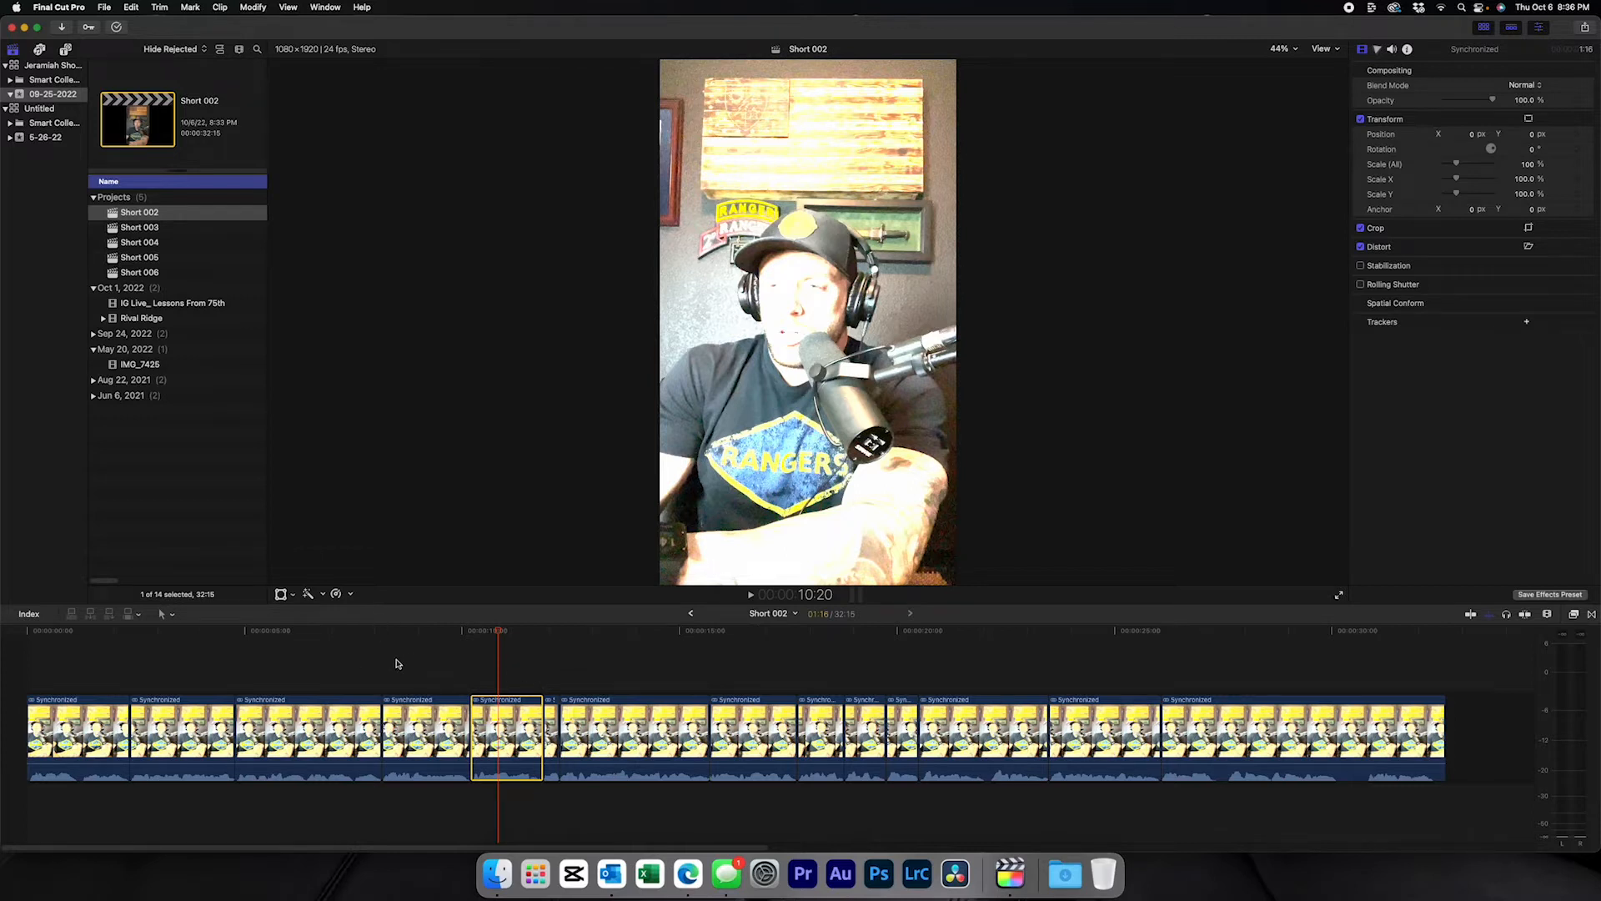
mouse_move(1522, 681)
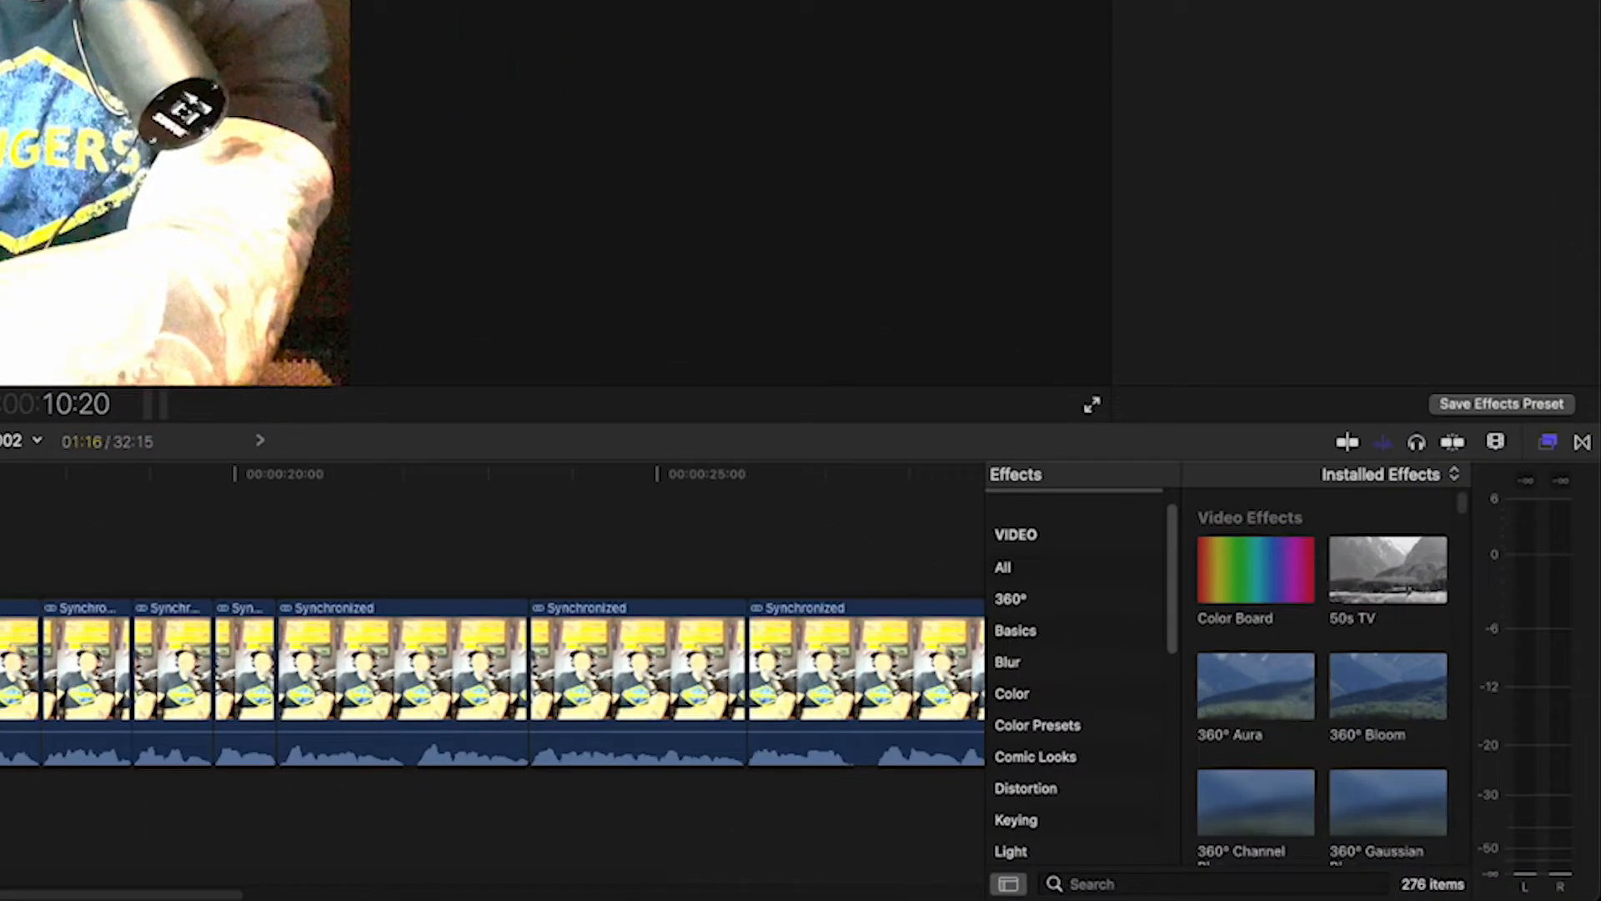
Search the Effects browser for 'HDR'.
text(HDR)
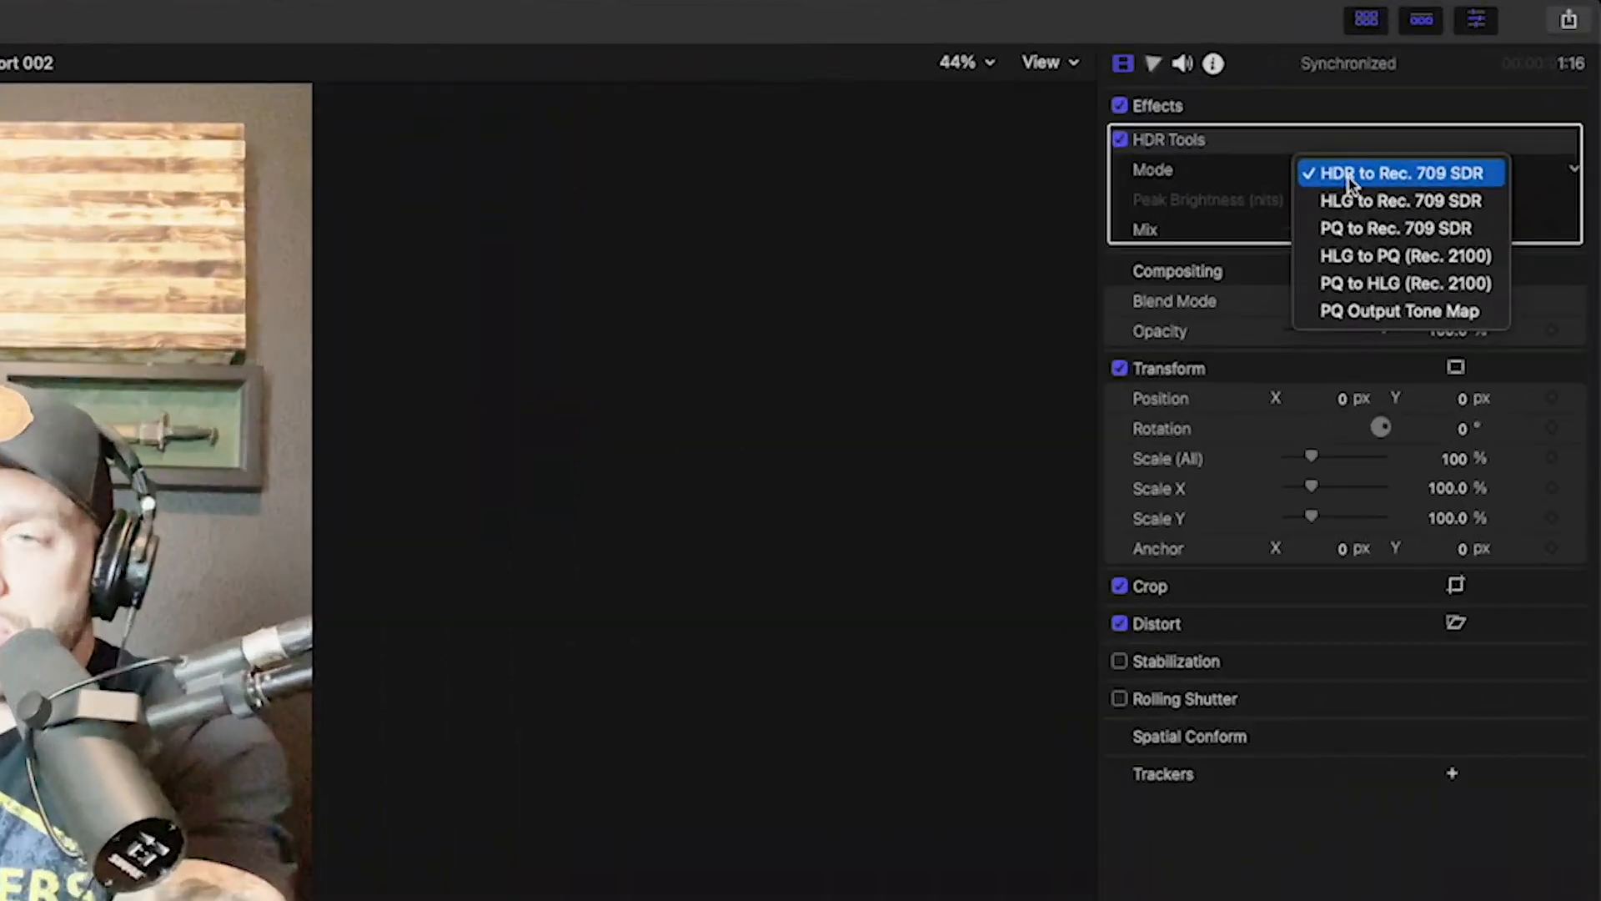
Set the HDR Tools Mode to HLG to Rec. 709 SDR in the Video Inspector.
click(1397, 172)
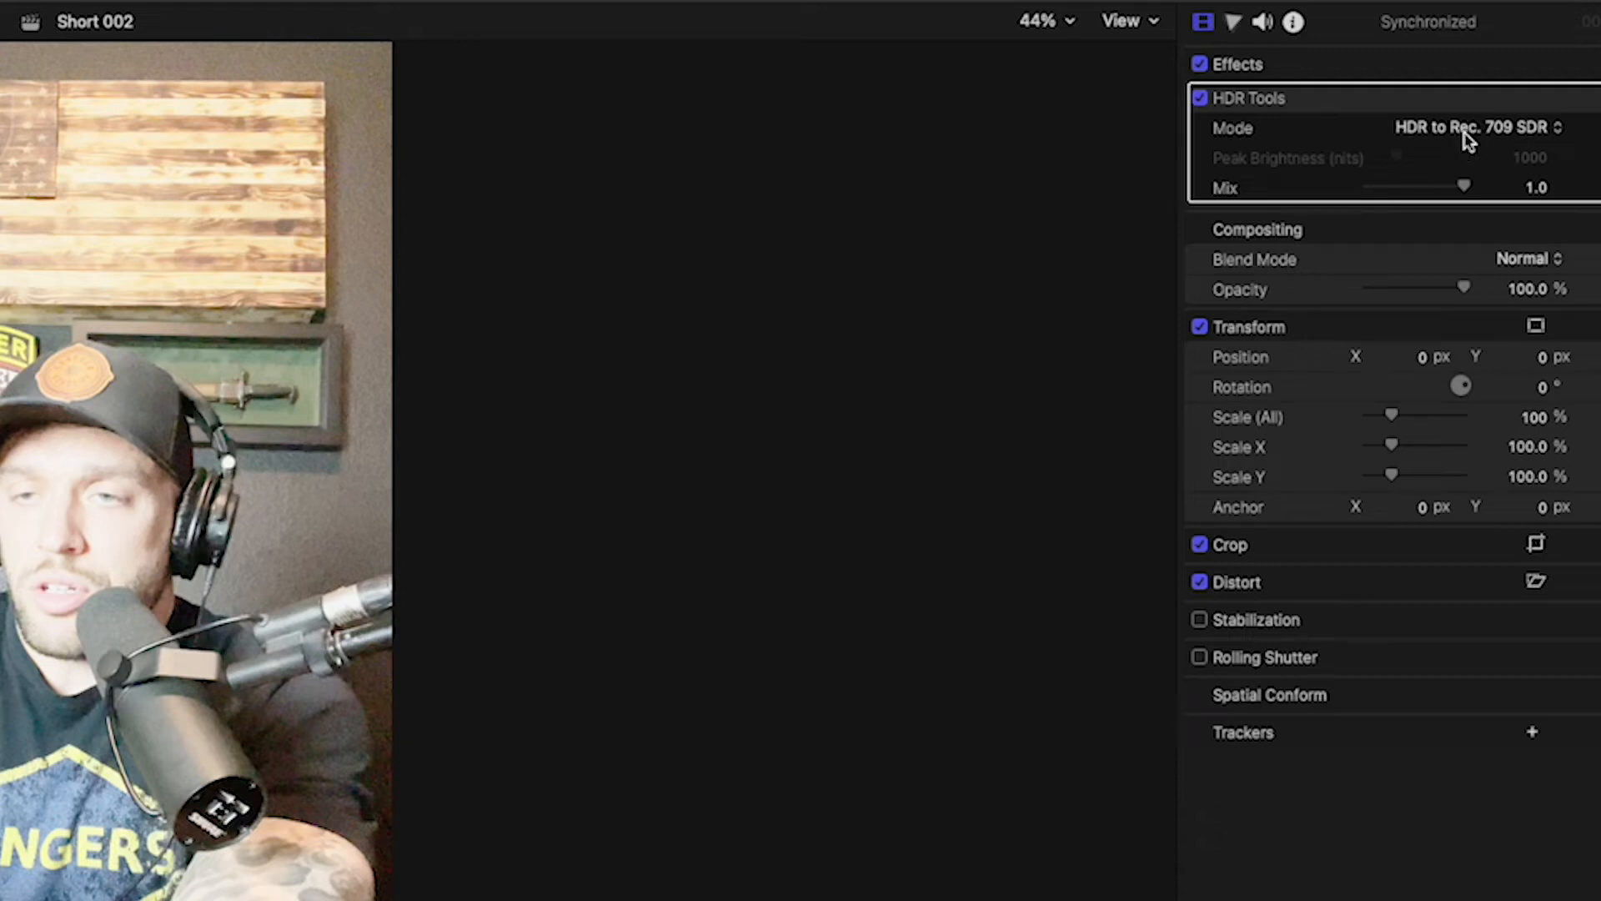
click(1486, 127)
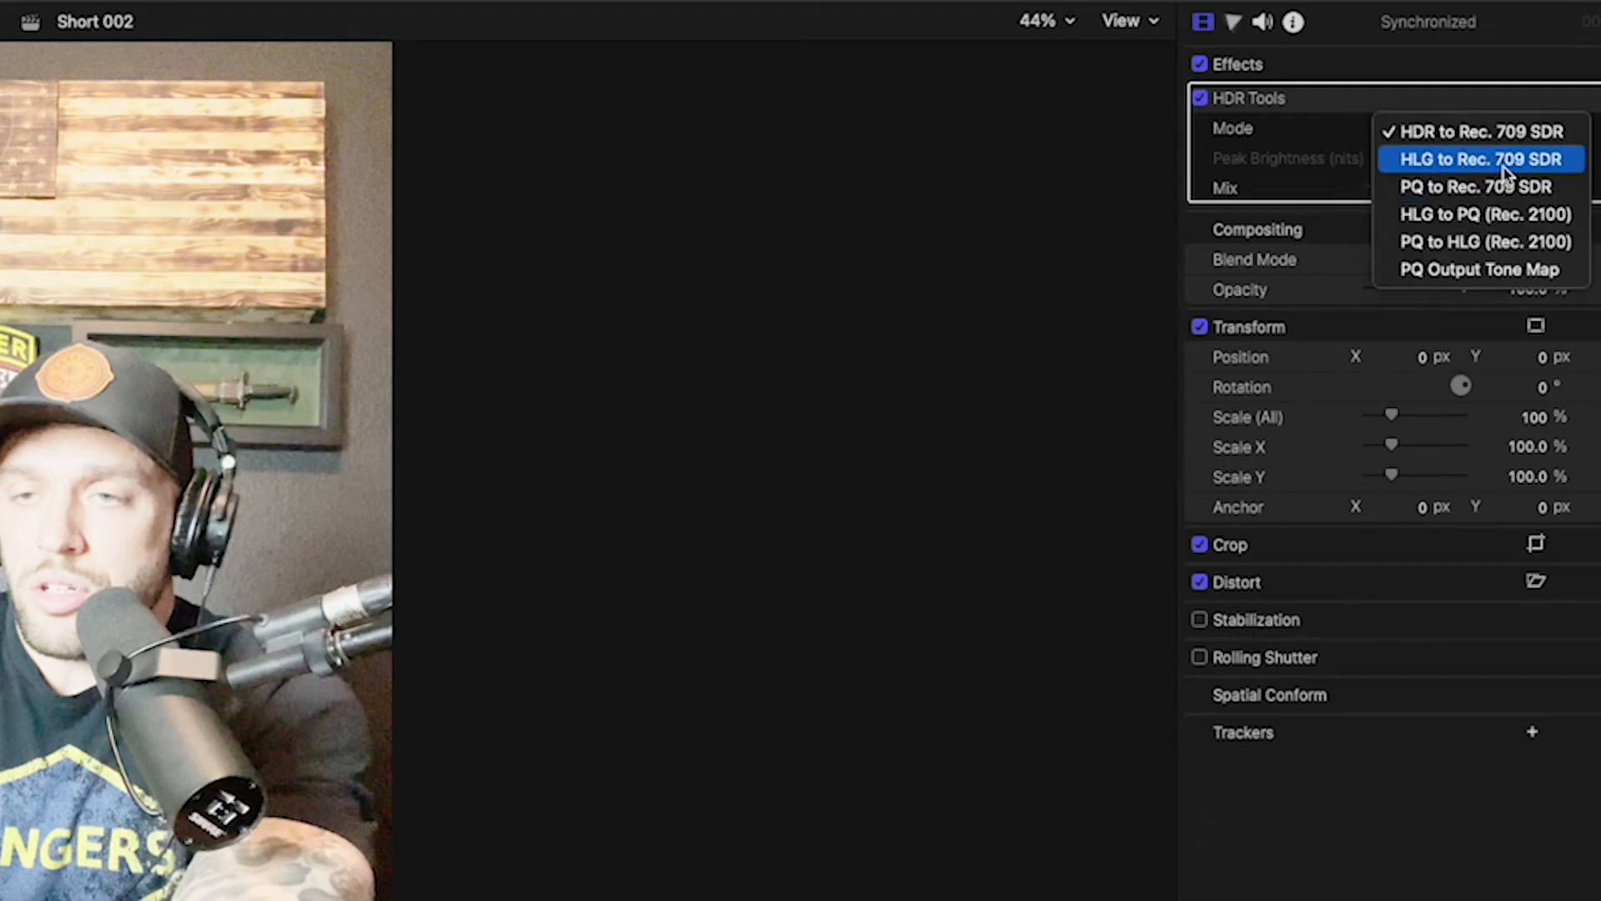
click(1480, 159)
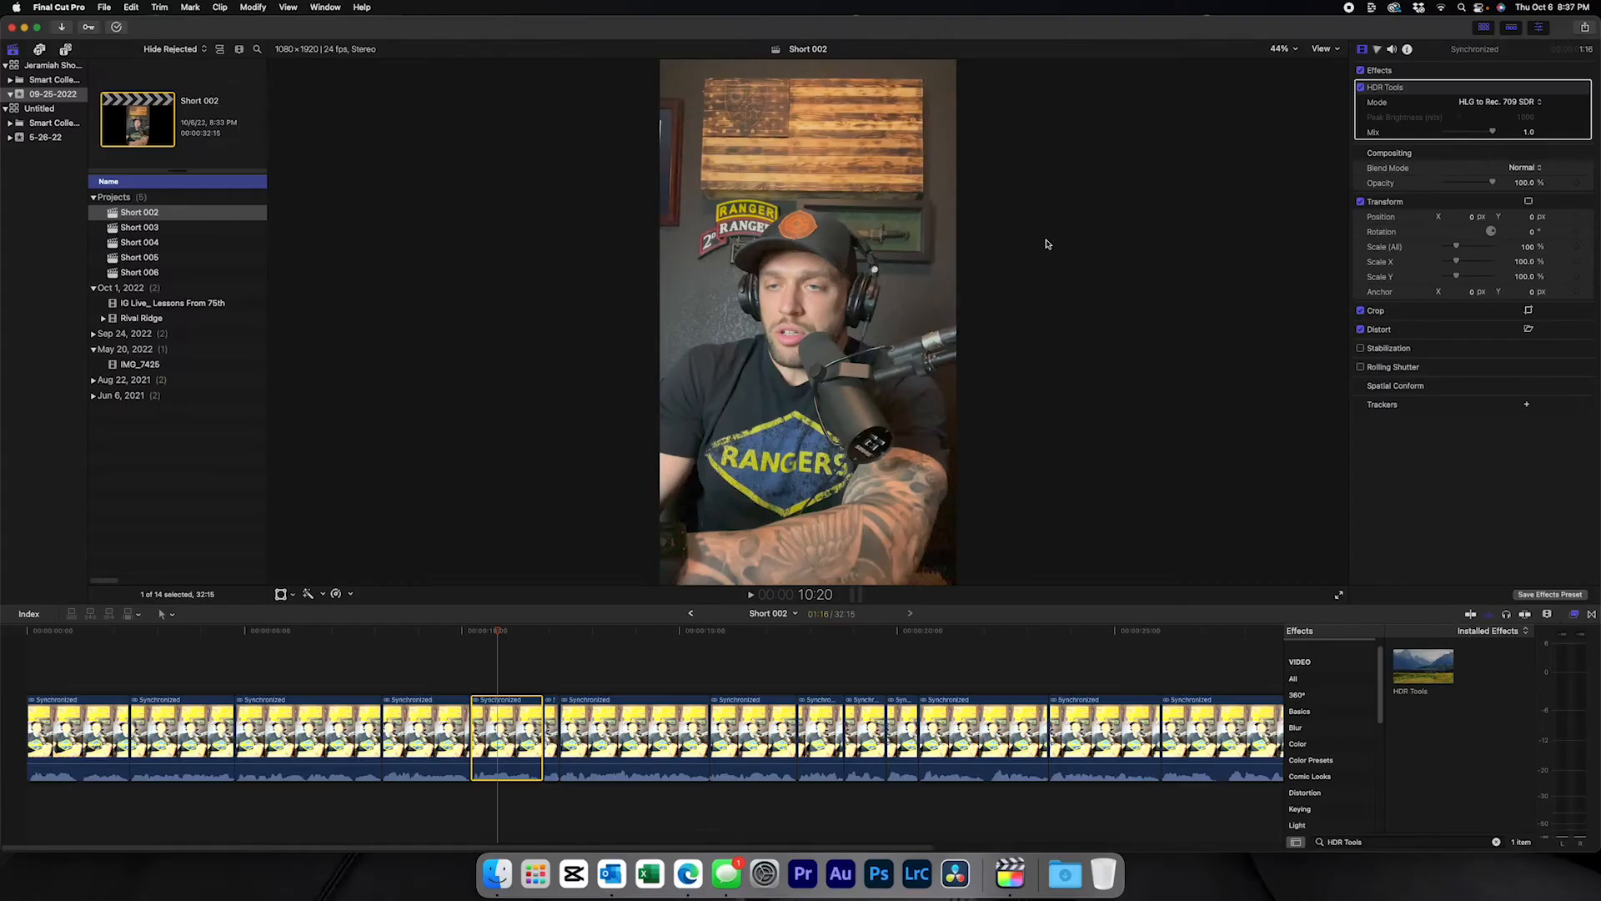